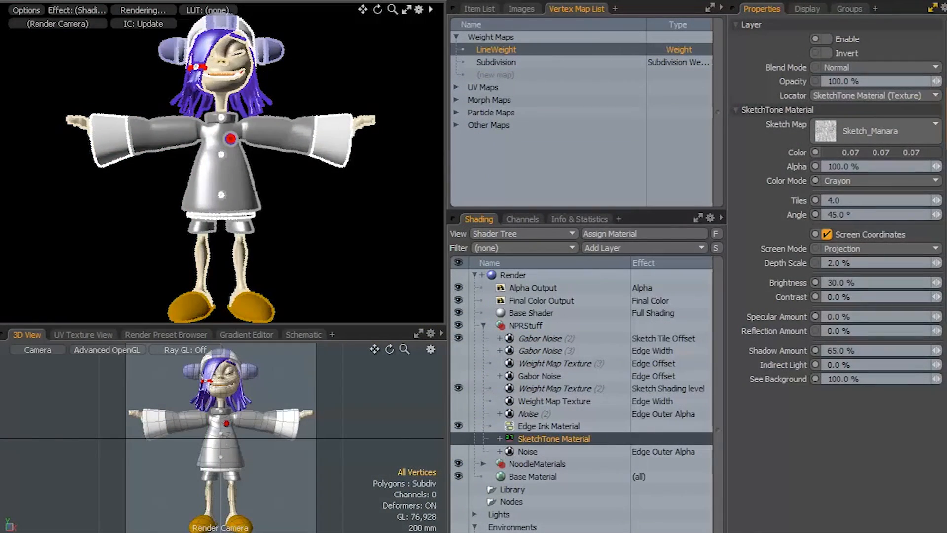
Step: Bring up the XToon-shaded bald head scene and show the XToon Material detail mode settings
{"action": "left_click", "coordinate": [548, 426]}
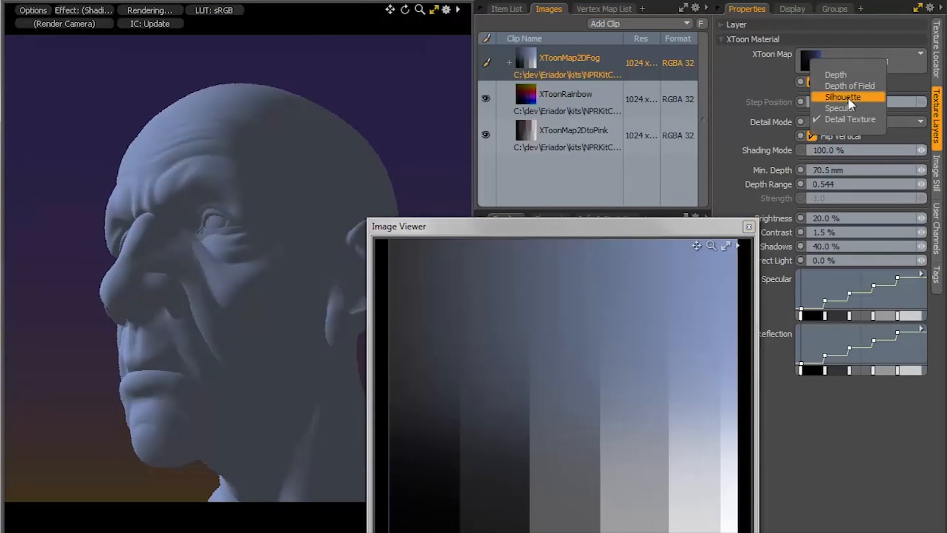
{"action": "left_click", "coordinate": [839, 96]}
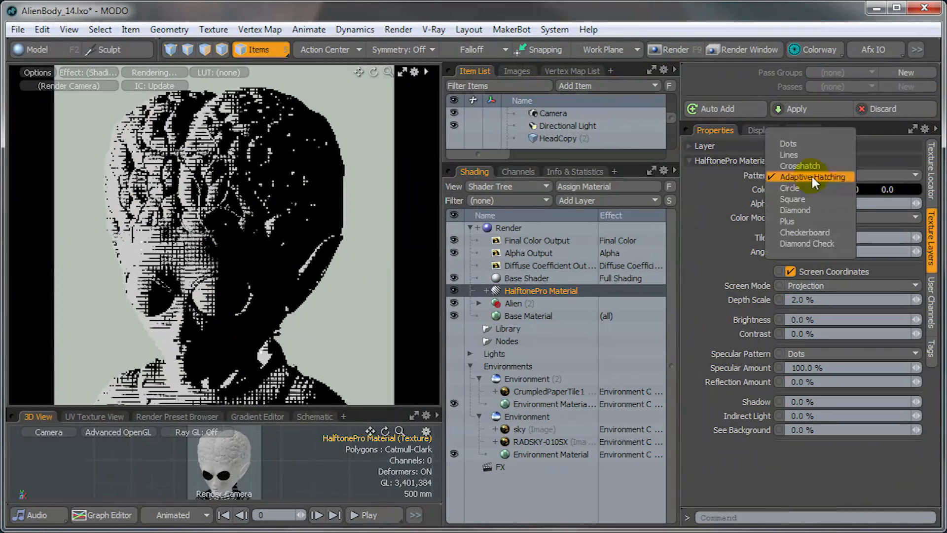
Step: Set the HalftonePro Material pattern to Dots so the alien head renders with a dot halftone
{"action": "left_click", "coordinate": [787, 143]}
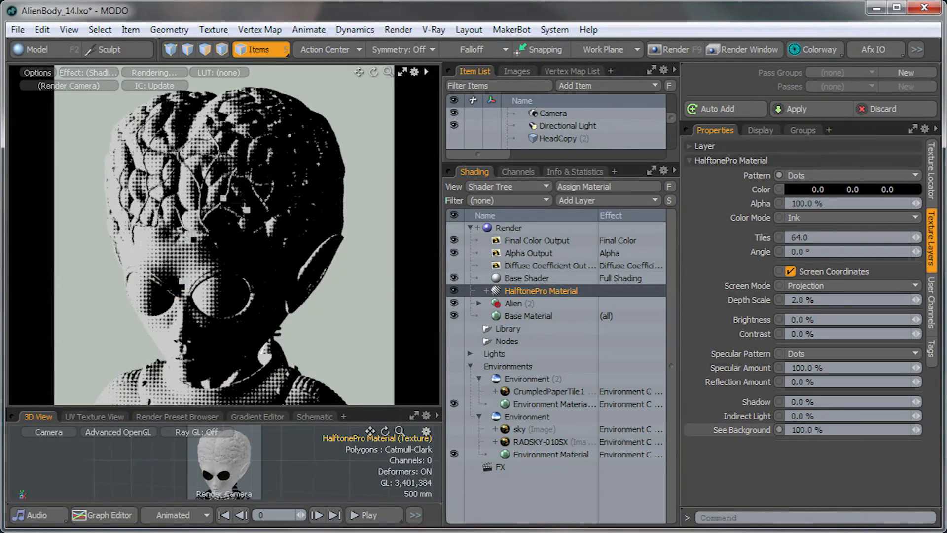